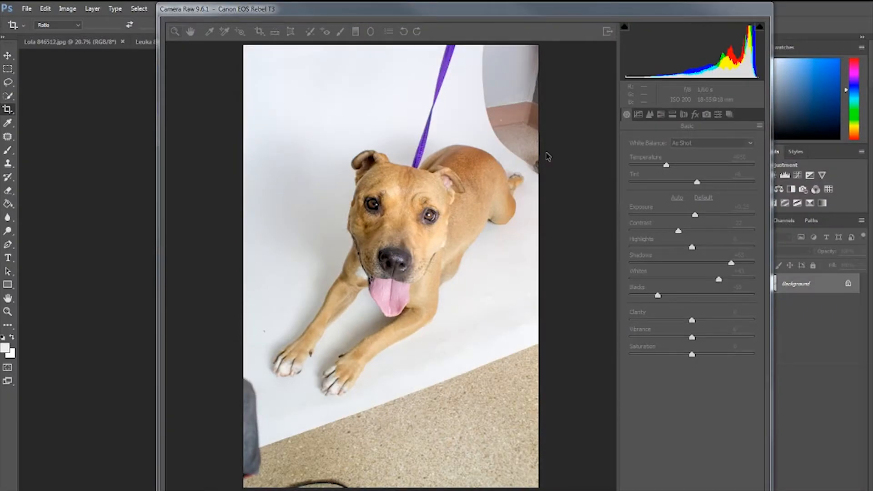
Step: Apply Camera Raw's Auto tone correction to the dog photo, adjusting shadows and blacks
{"action": "left_click", "coordinate": [677, 198]}
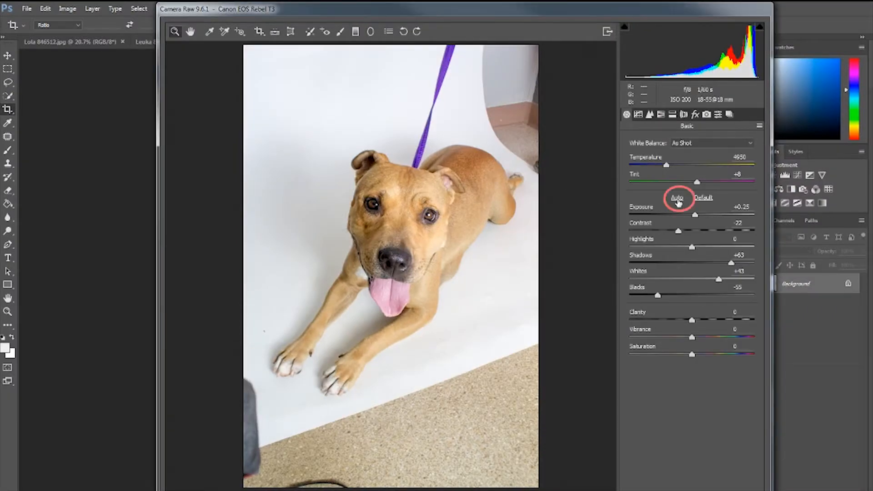
{"action": "left_click", "coordinate": [704, 198]}
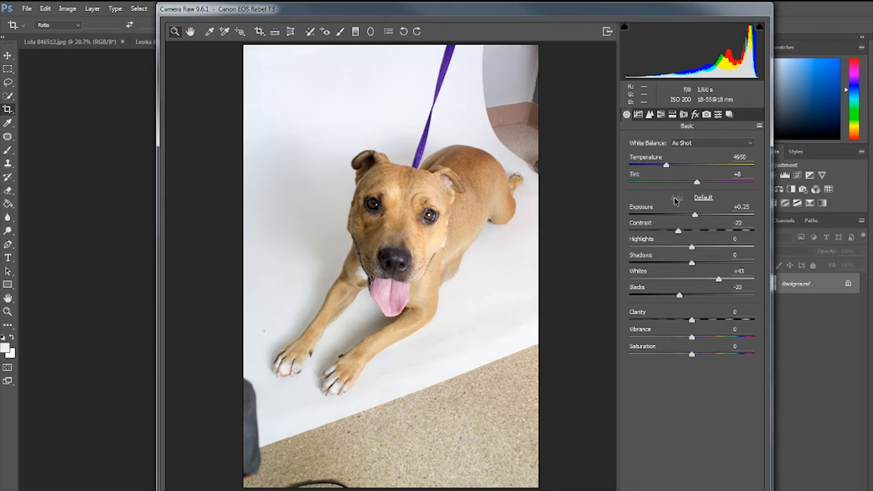
{"action": "mouse_move", "coordinate": [687, 250]}
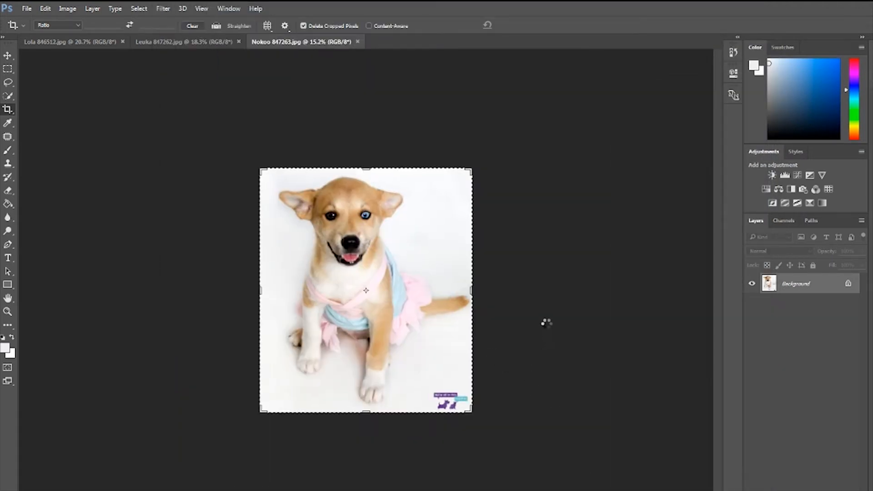
Step: Bring the corrected CR2 dog photo into the main Photoshop workspace
{"action": "left_click", "coordinate": [417, 41]}
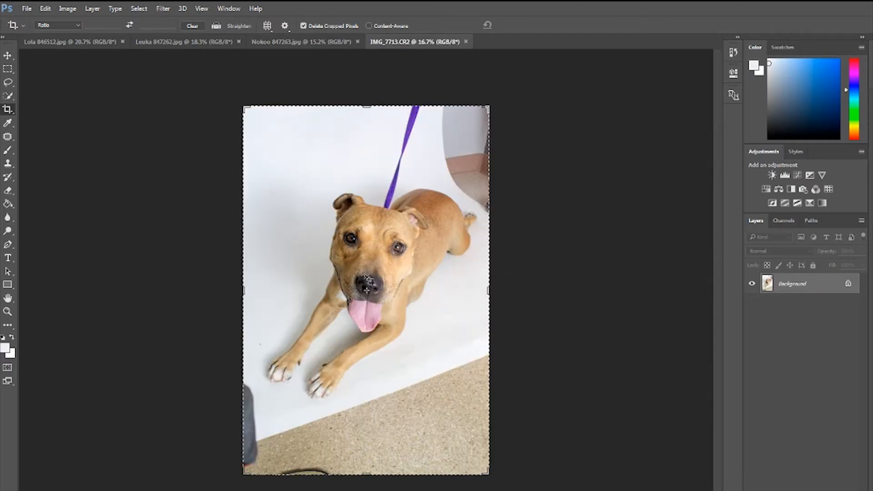
{"action": "mouse_move", "coordinate": [424, 452]}
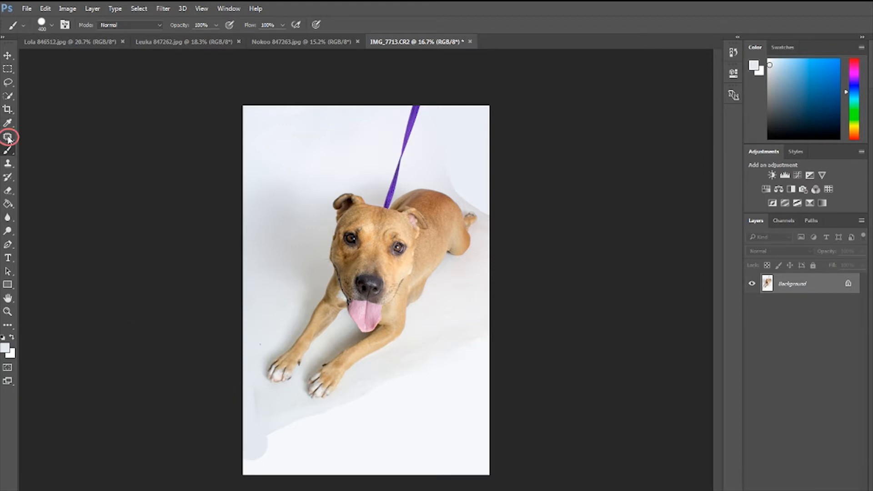
Step: Smooth the grey patches on the backdrop's lower-left edge with the Patch Tool
{"action": "left_click", "coordinate": [8, 137]}
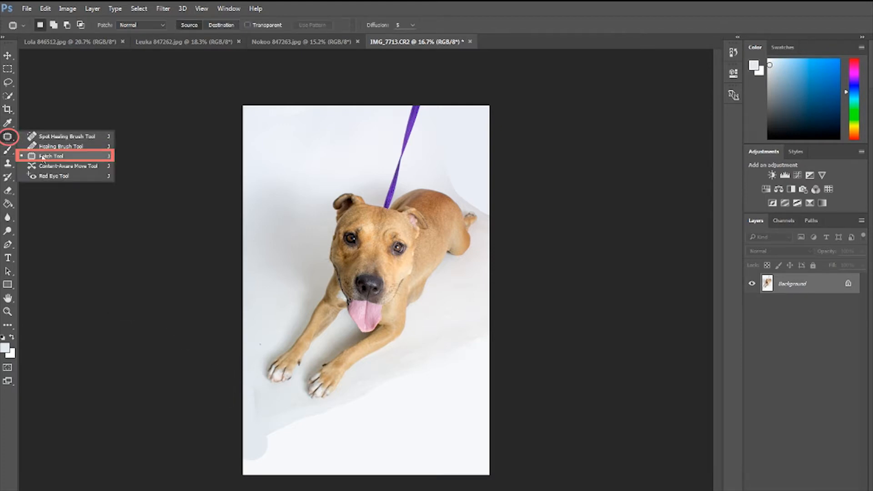
{"action": "left_click", "coordinate": [51, 156]}
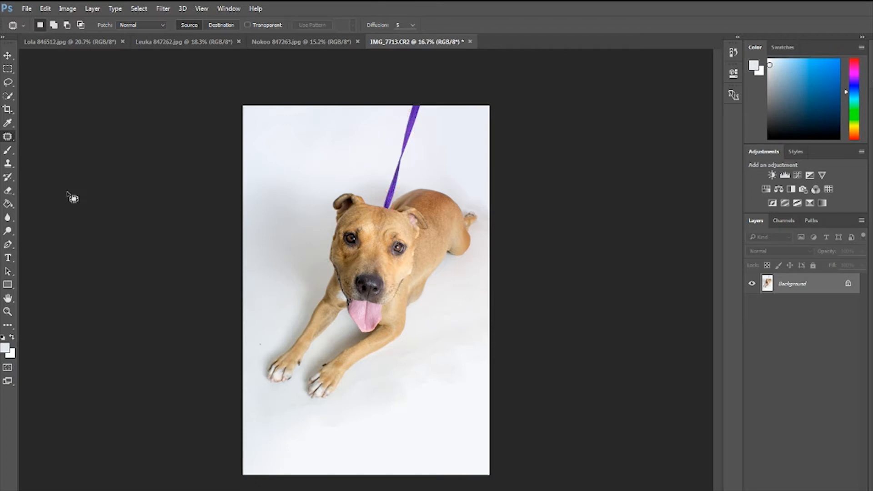
Step: Paint out the purple leash above the dog with white brush and patch work
{"action": "left_click", "coordinate": [8, 163]}
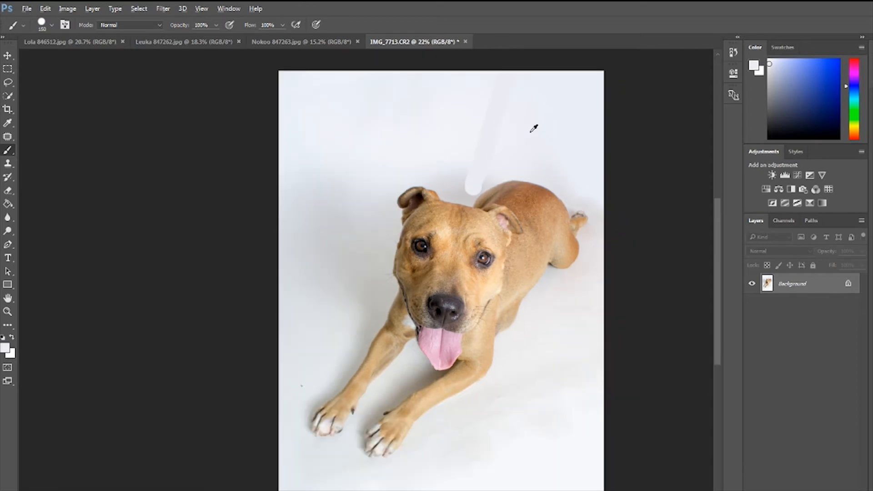
{"action": "left_click", "coordinate": [8, 136]}
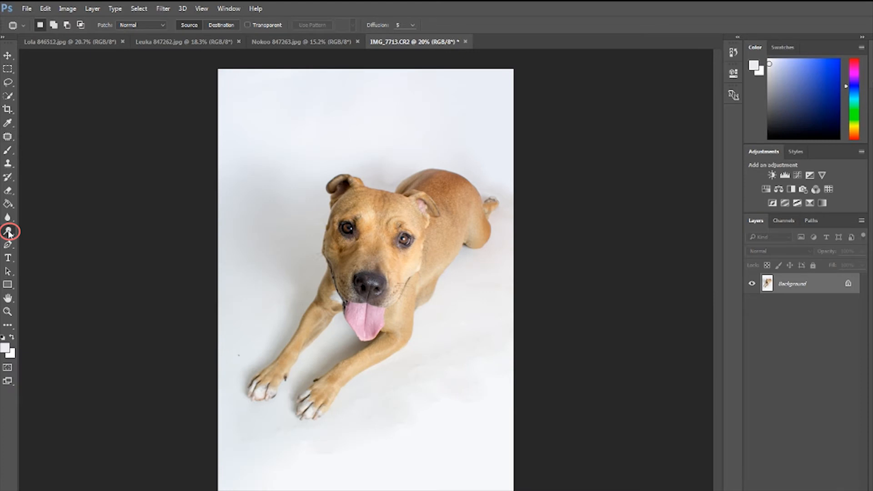
Step: Lighten the grey shading on the backdrop with the Dodge Tool on Midtones
{"action": "left_click", "coordinate": [9, 232]}
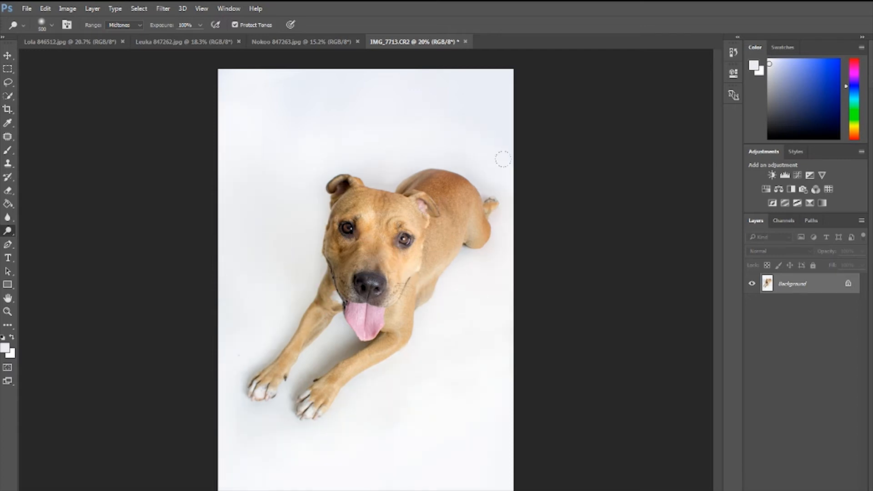
{"action": "scroll", "scroll_direction": "down", "scroll_amount": 3}
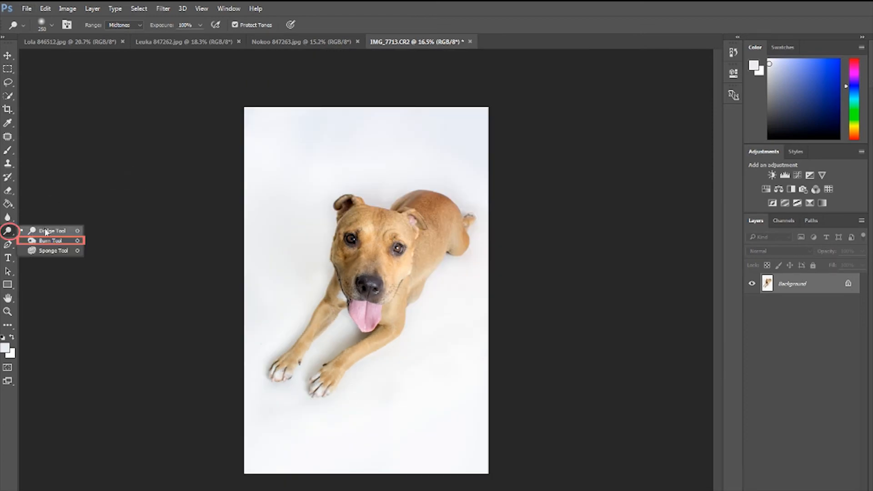
Step: Burn the shadows, save the photo as Wilma.jpg, and crop it square
{"action": "left_click", "coordinate": [50, 241]}
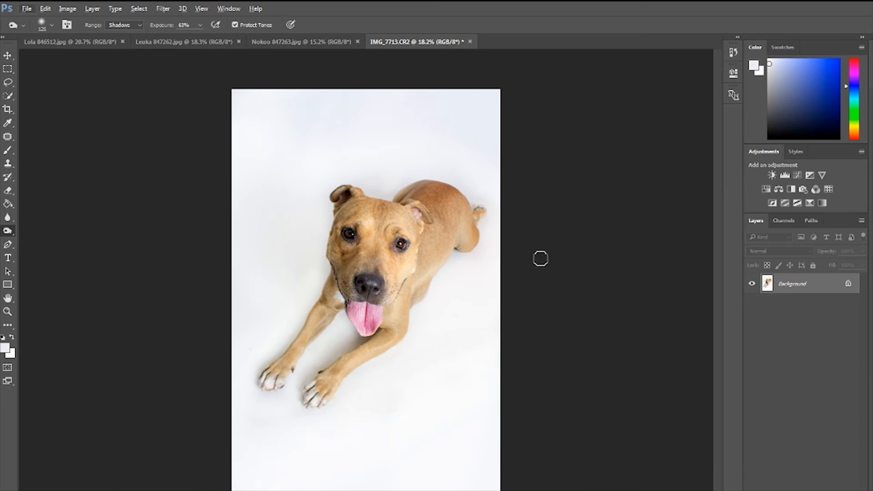
{"action": "mouse_move", "coordinate": [67, 8]}
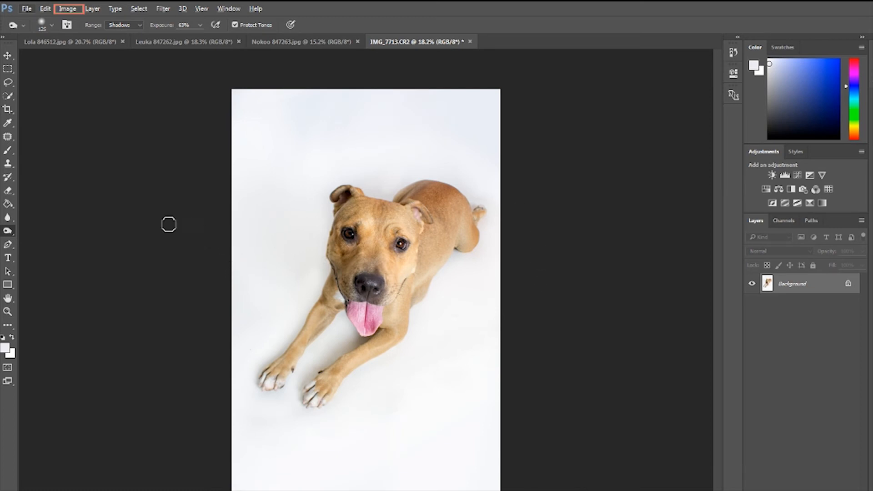
{"action": "left_click", "coordinate": [67, 8]}
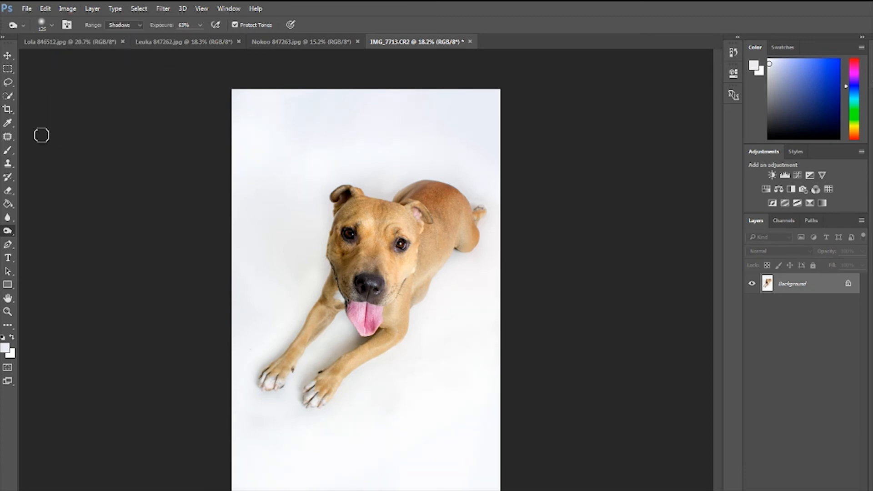
{"action": "left_click", "coordinate": [8, 109]}
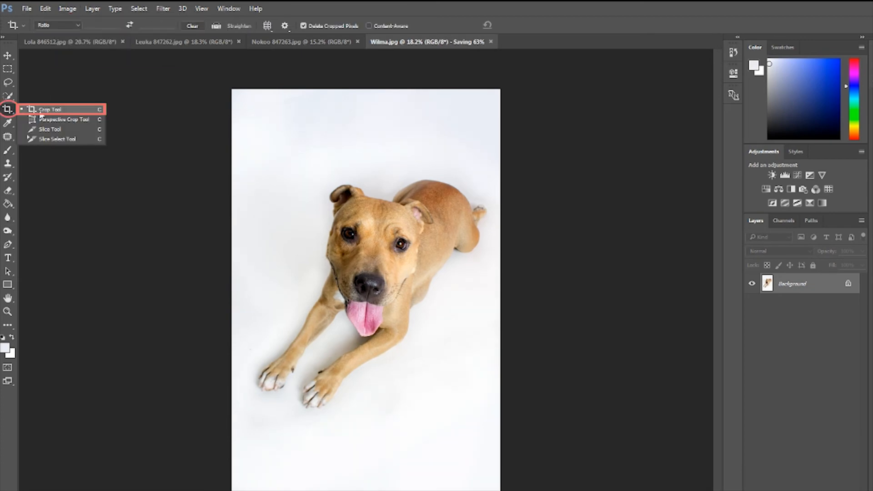
{"action": "left_click", "coordinate": [50, 109]}
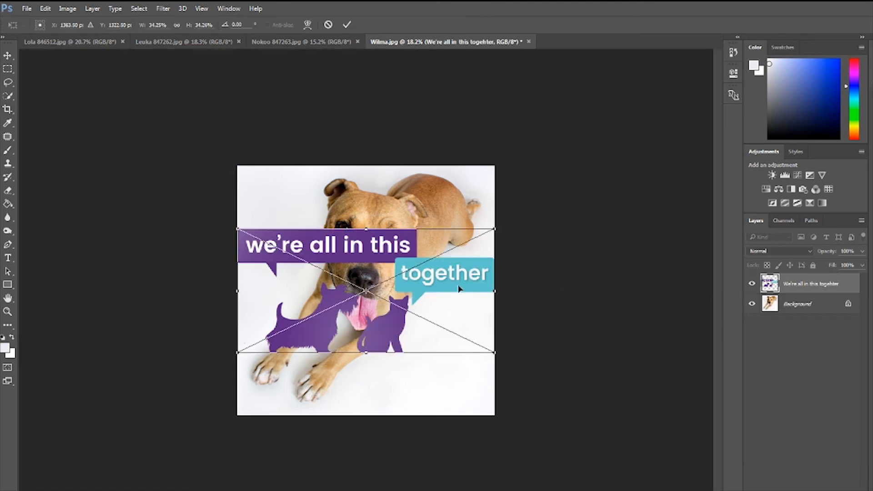
Step: Shrink the 'we're all in this together' logo into the bottom-right corner
{"action": "left_click_drag", "start_coordinate": [367, 293], "coordinate": [461, 393]}
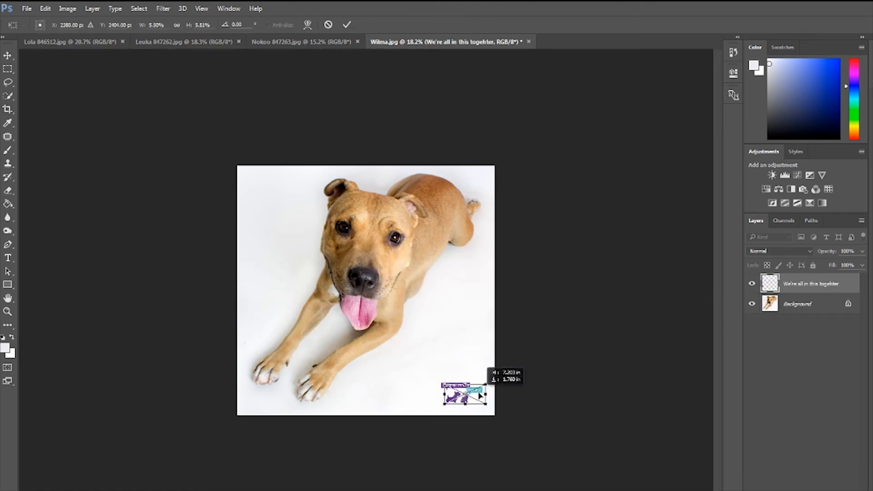